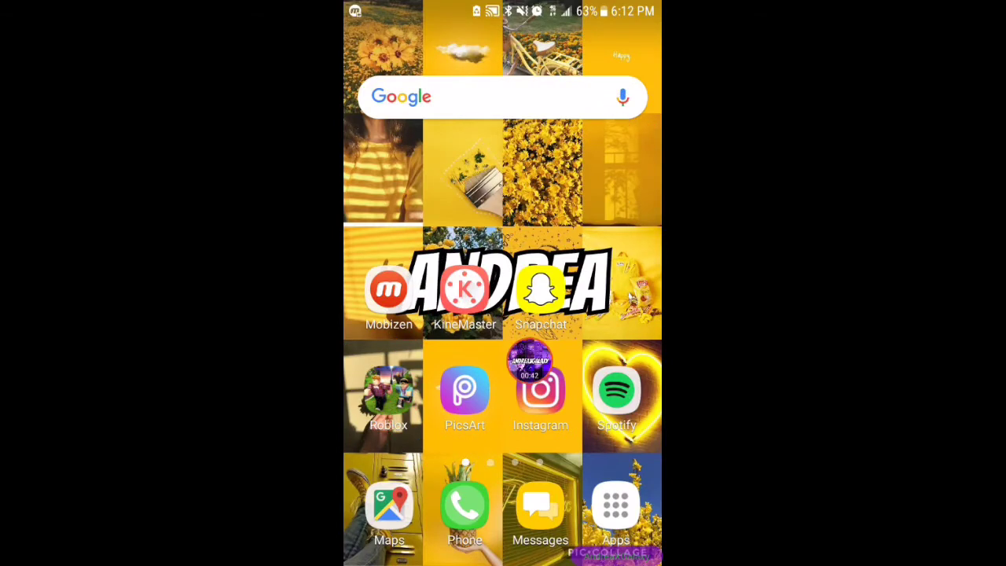
- Launch PicsArt from the Android home screen and reach its Start Editing feed
left_click(464, 391)
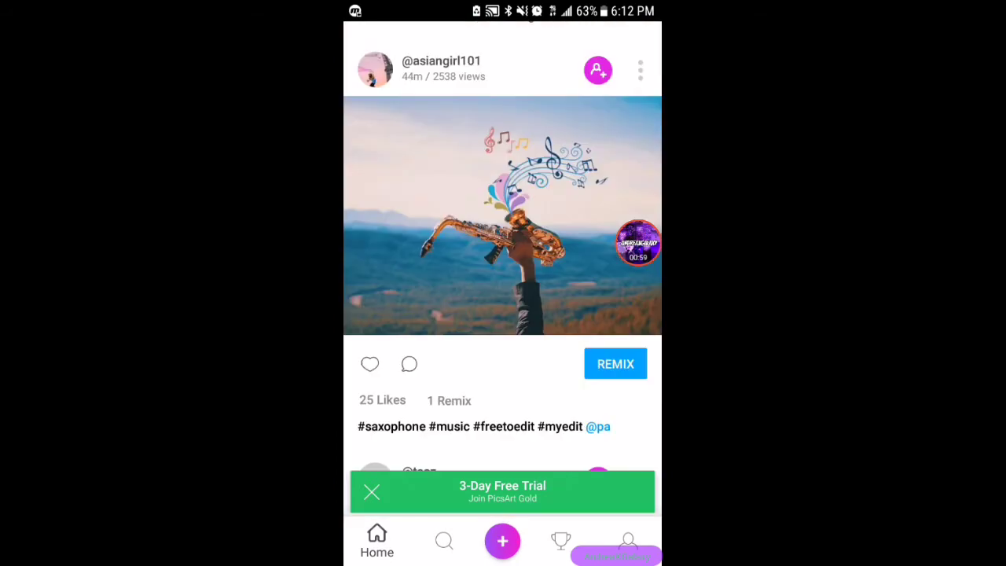
scroll("down", 3)
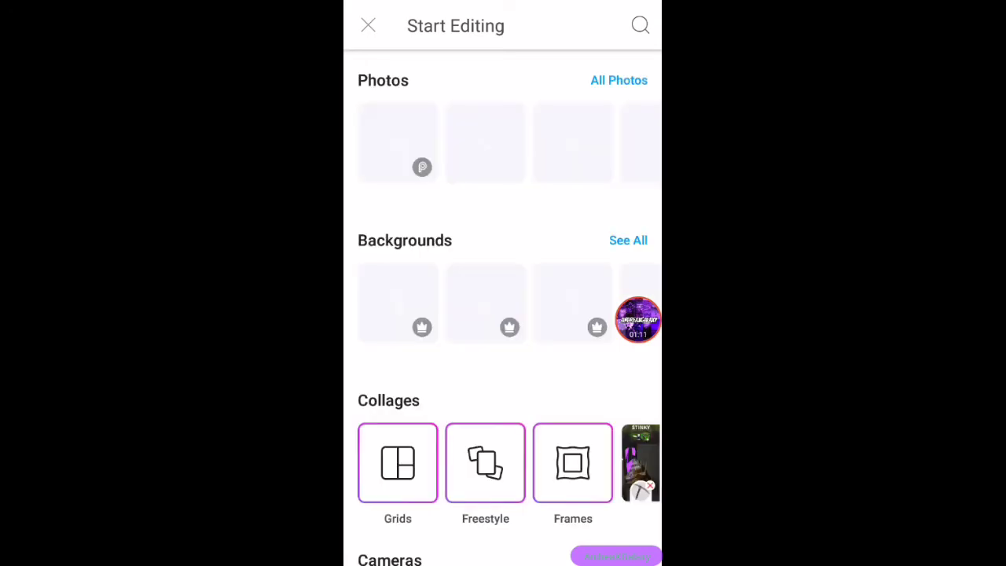
- Scroll to the Color Backgrounds row and swipe across to the purple swatches
scroll("down", 3)
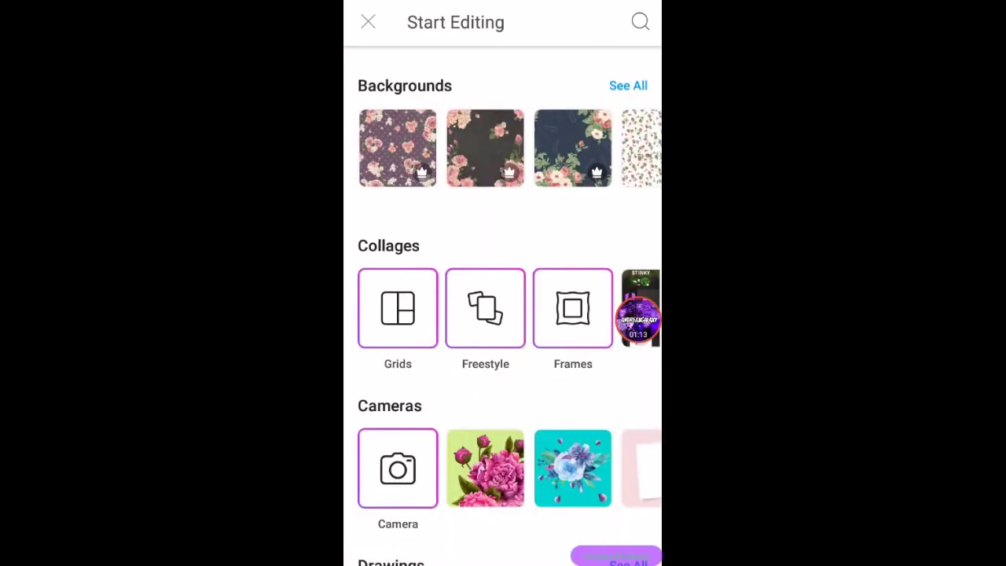
scroll("down", 3)
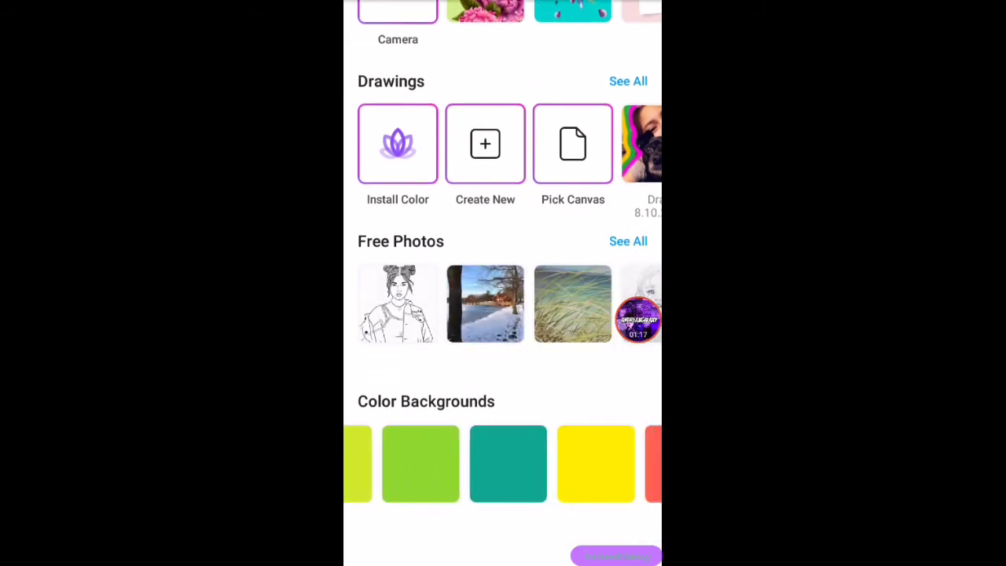
scroll("left", 3)
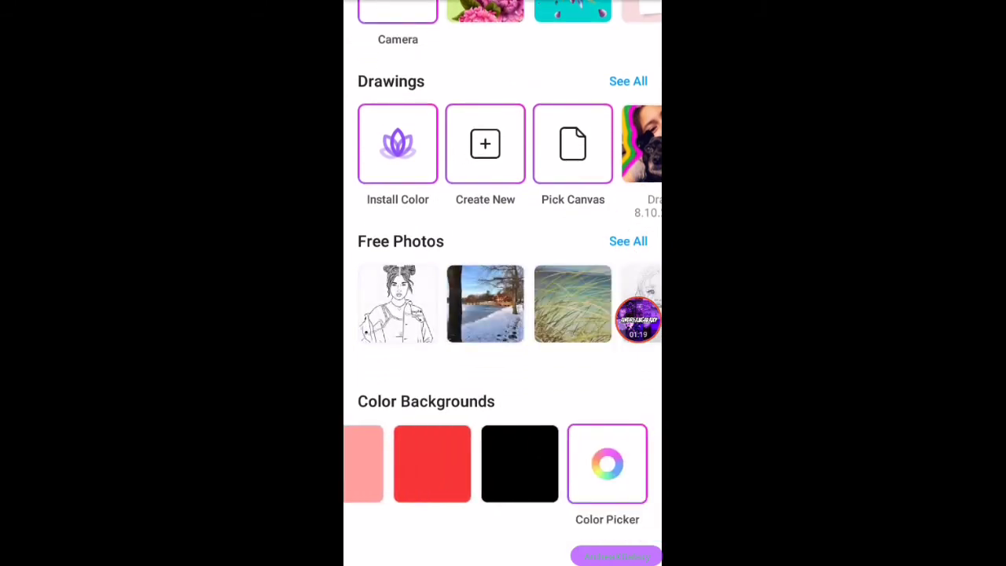
scroll("left", 3)
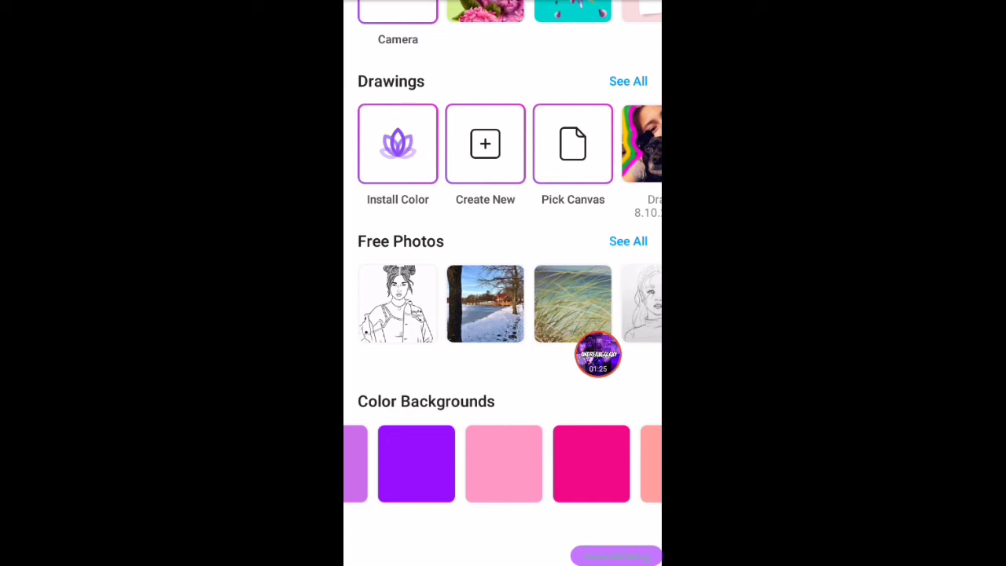
left_click(597, 354)
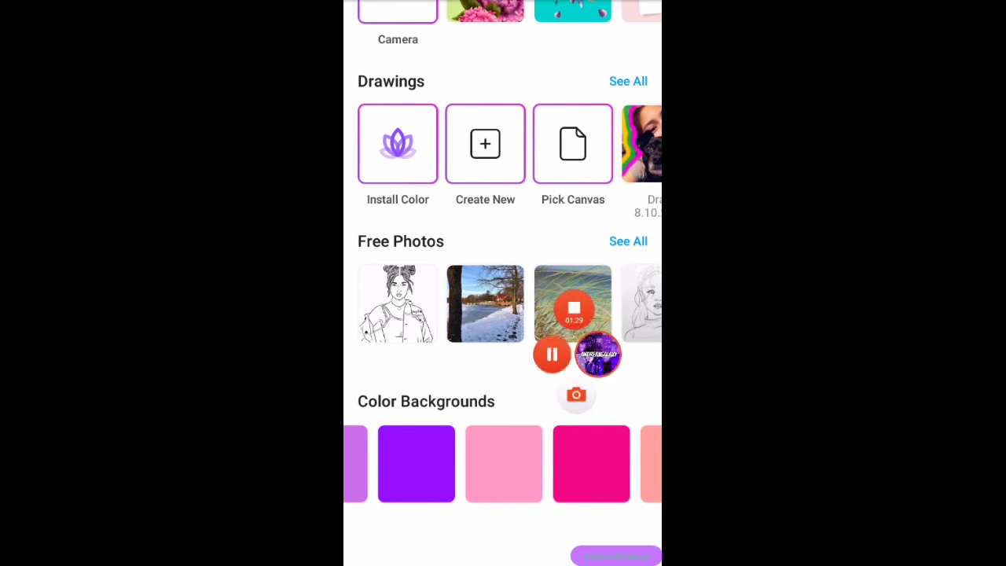
- Start an edit on the purple background and bring up the Crop tool on the 1773x1773 canvas
left_click(416, 463)
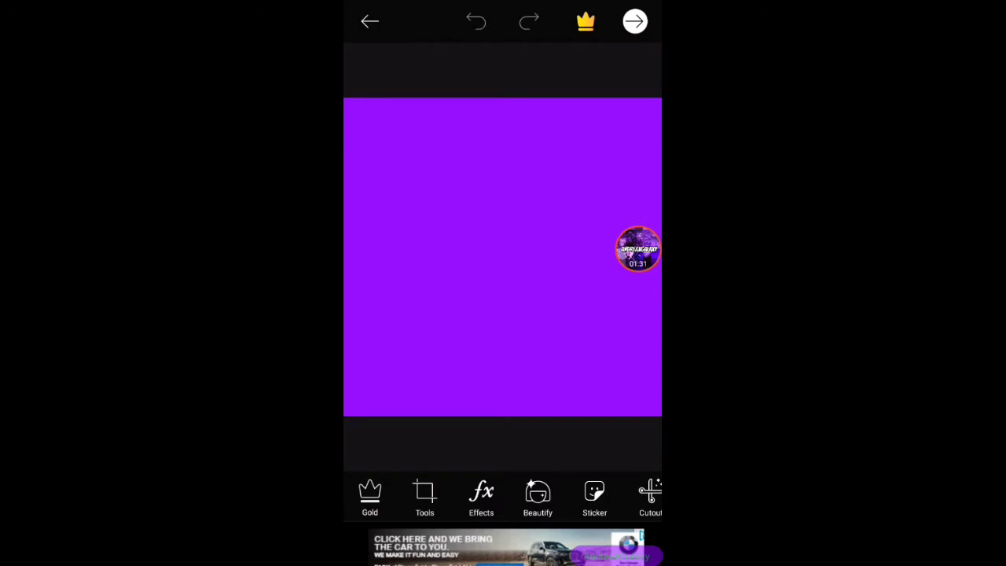
left_click_drag(638, 249, 382, 481)
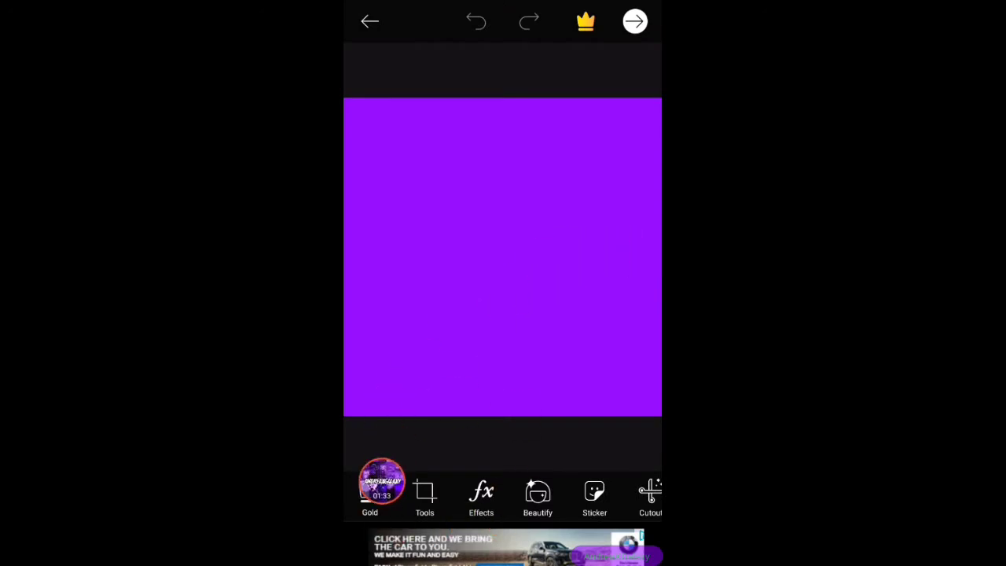
left_click(424, 496)
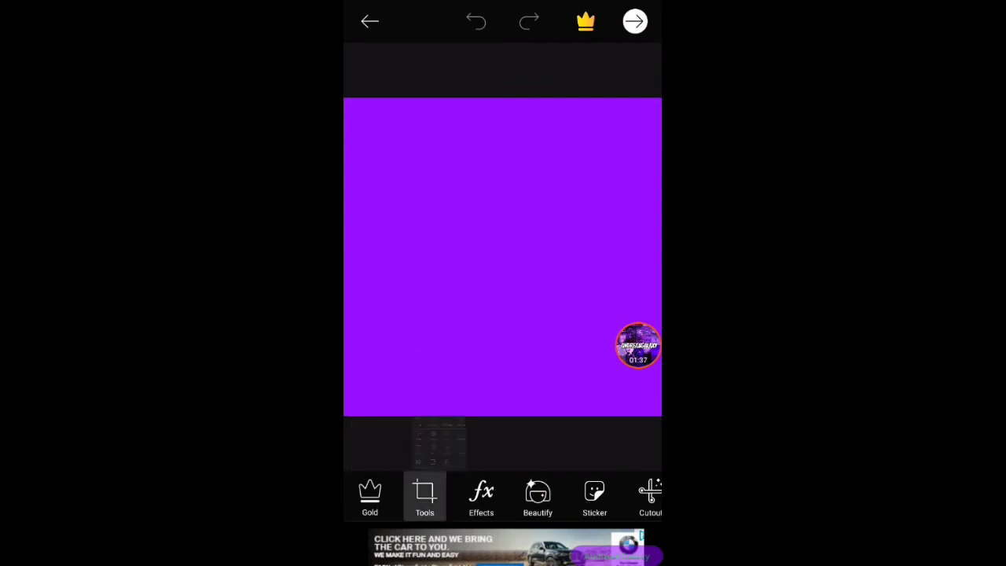
left_click(424, 496)
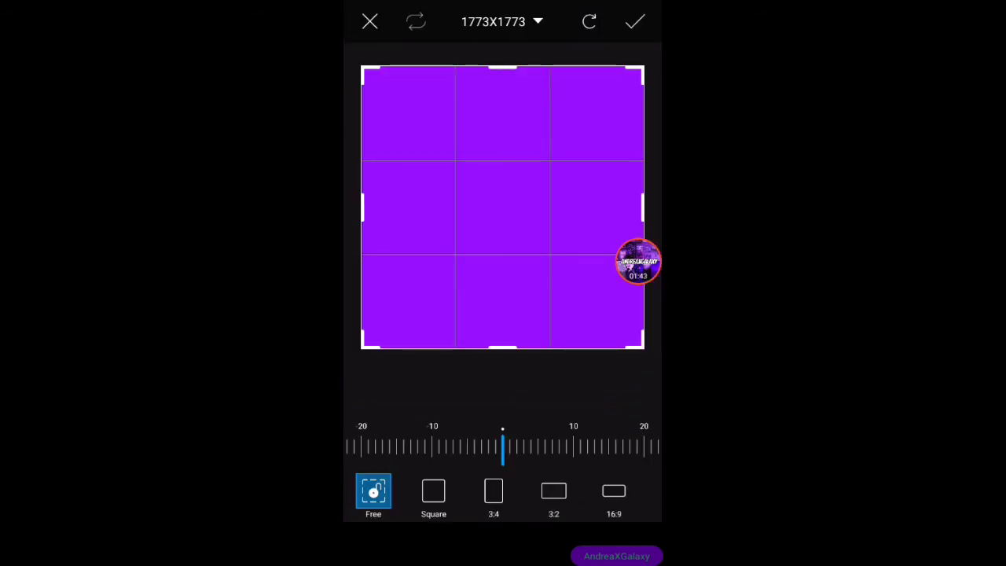
left_click_drag(636, 261, 593, 79)
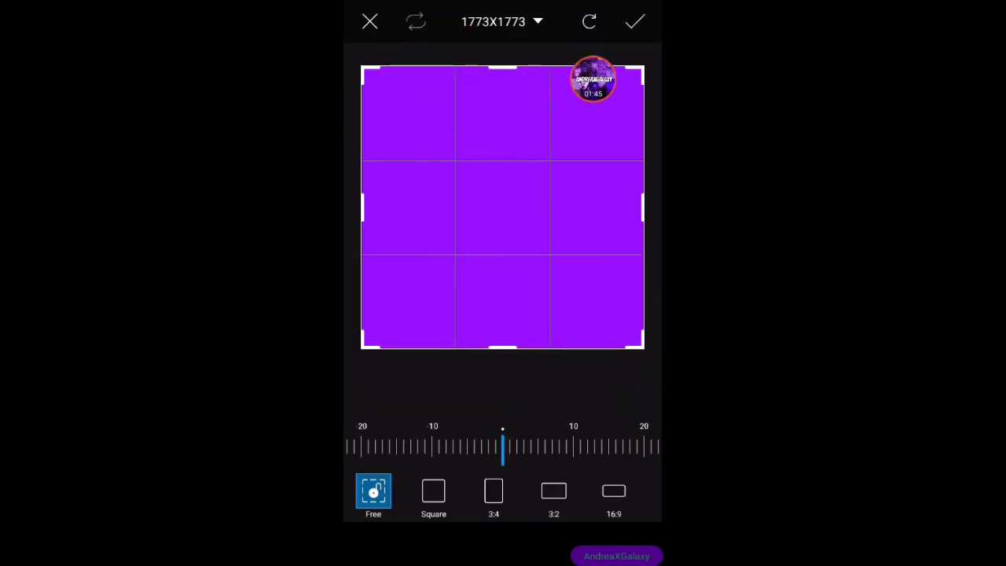
- Resize the crop to a custom 1280-wide landscape ratio and apply it
left_click(502, 21)
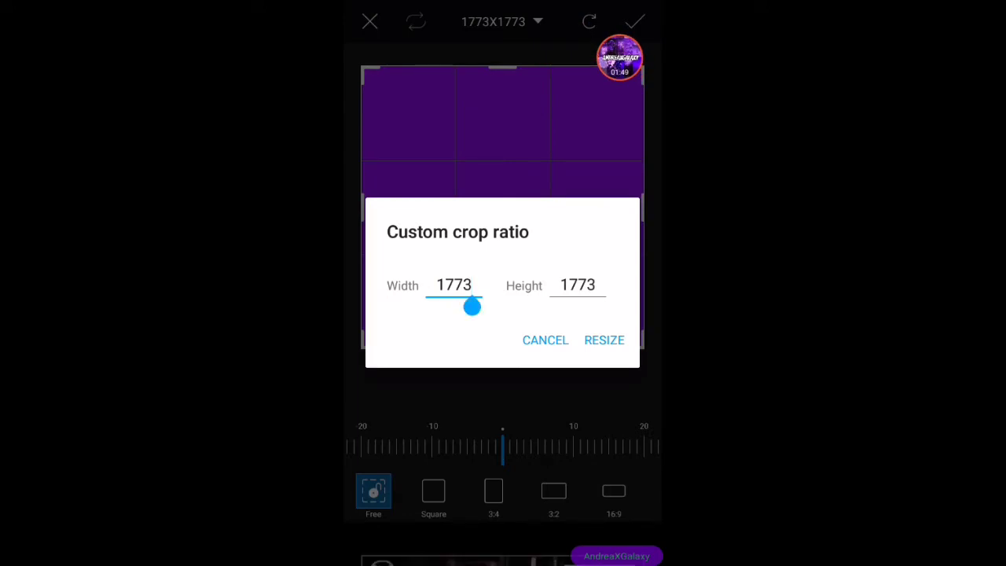
left_click(452, 285)
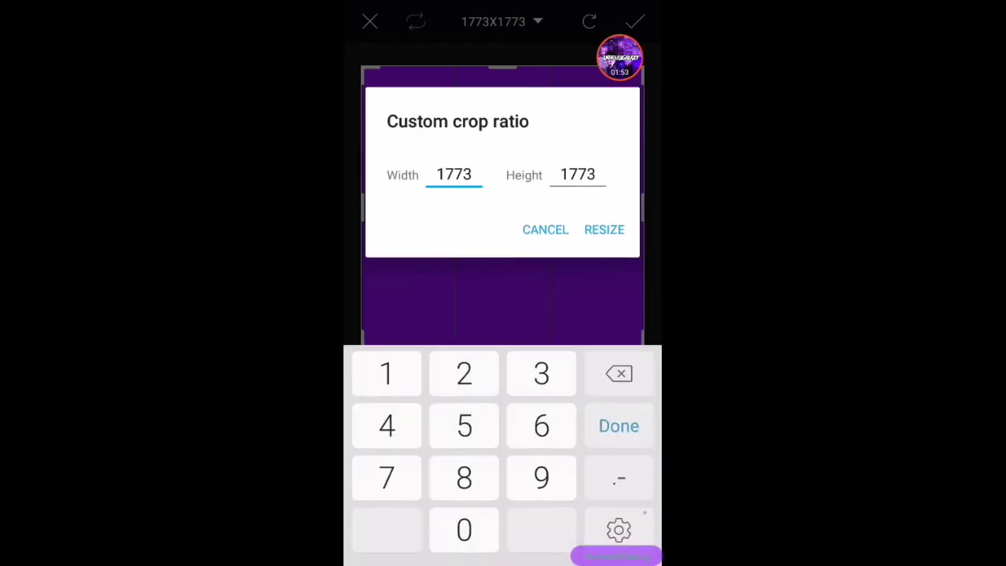
left_click(453, 174)
type("1280")
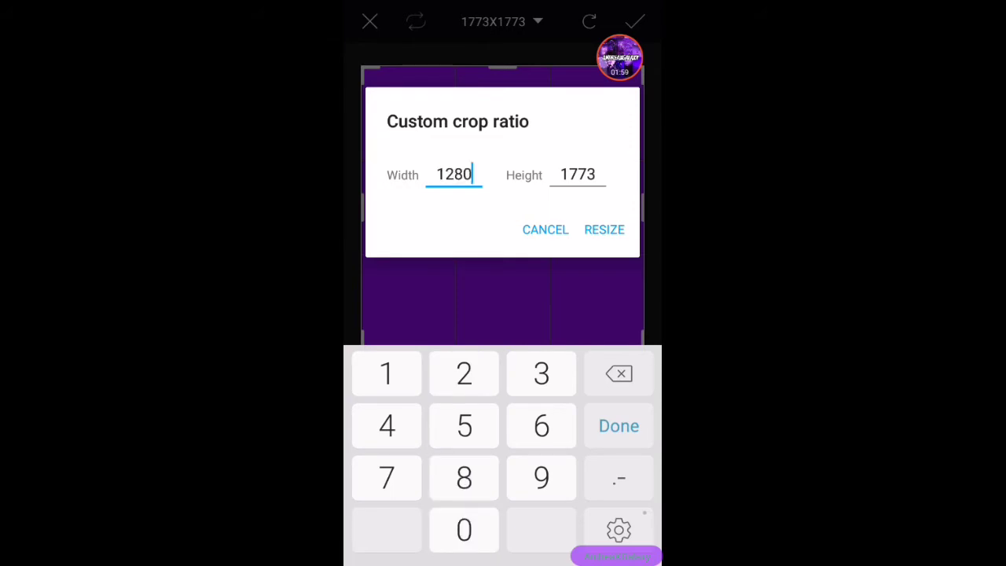
left_click(578, 175)
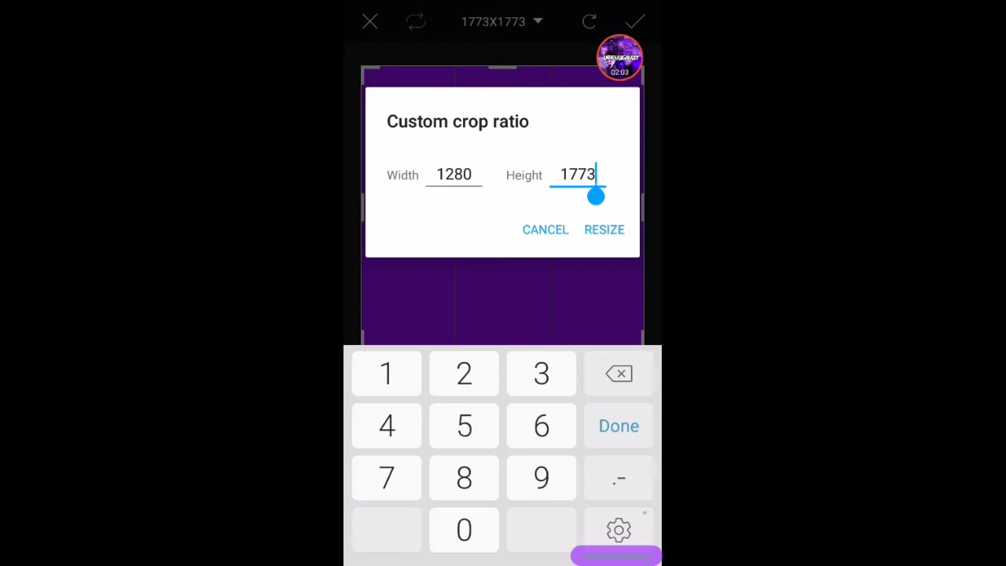
left_click(618, 373)
type("7")
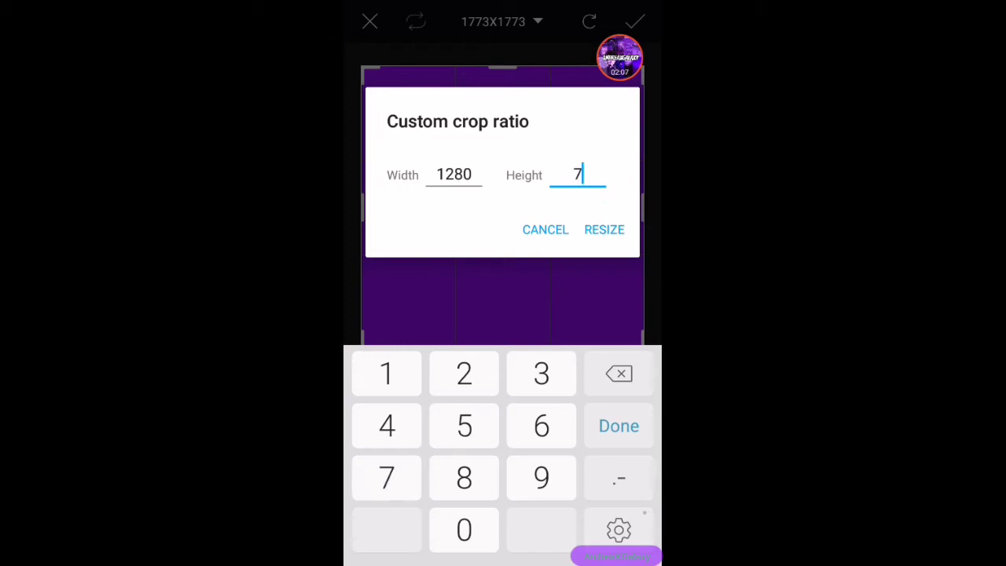
left_click(603, 230)
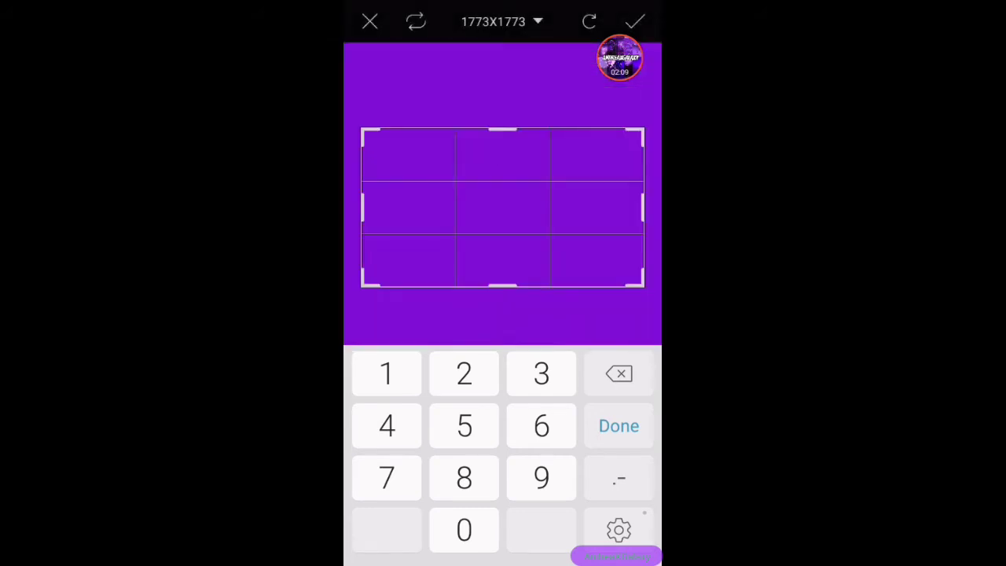
- Apply the crop and finish the design with 'Thumbnail Example!' text, play logo, arrow and stars
left_click(618, 425)
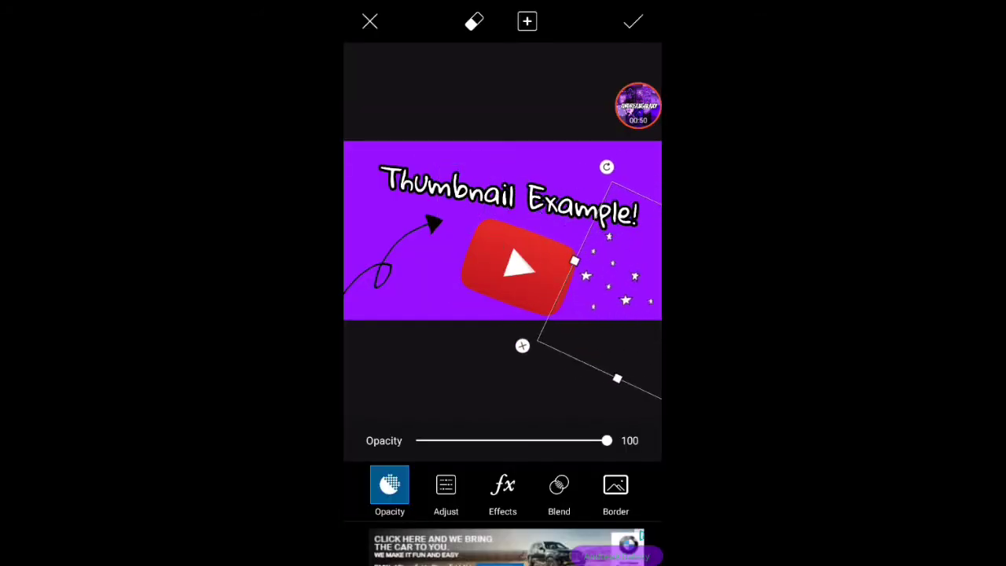
left_click(632, 22)
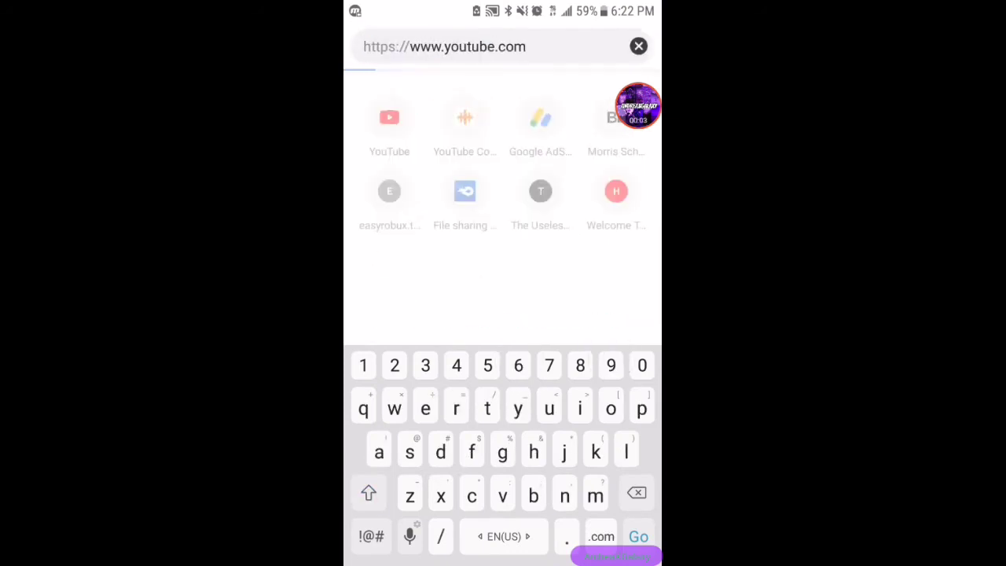
left_click(637, 535)
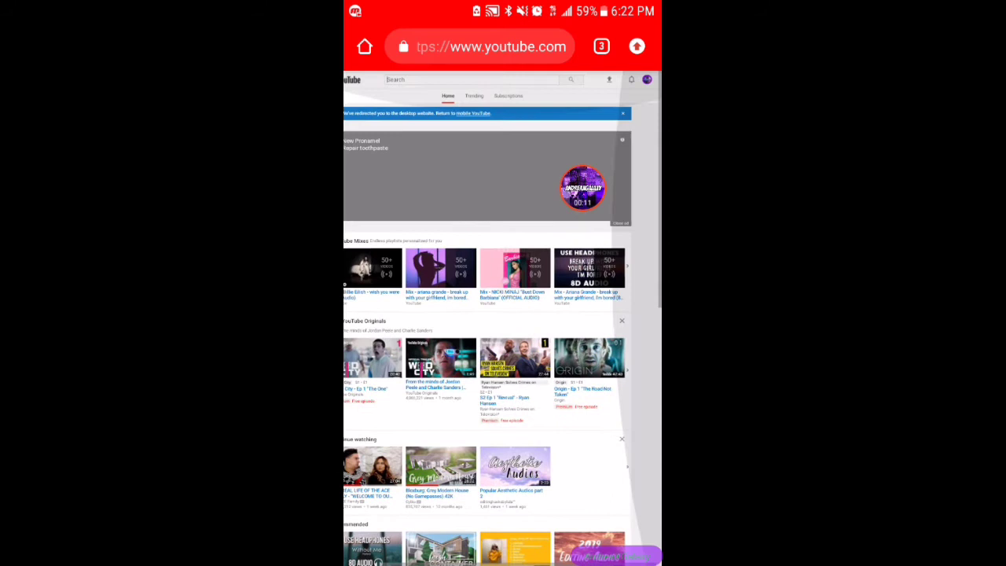
scroll("down", 3)
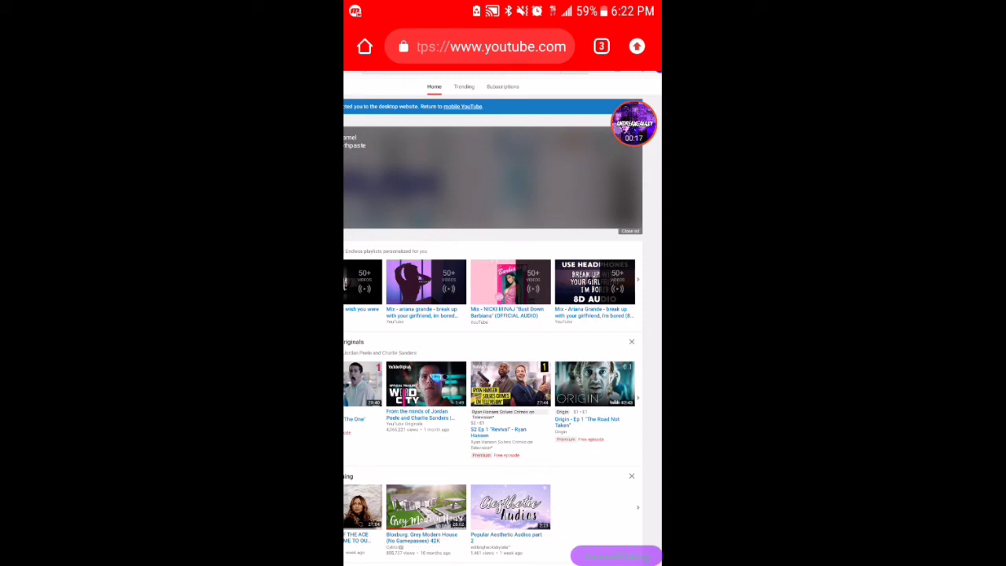
left_click(636, 46)
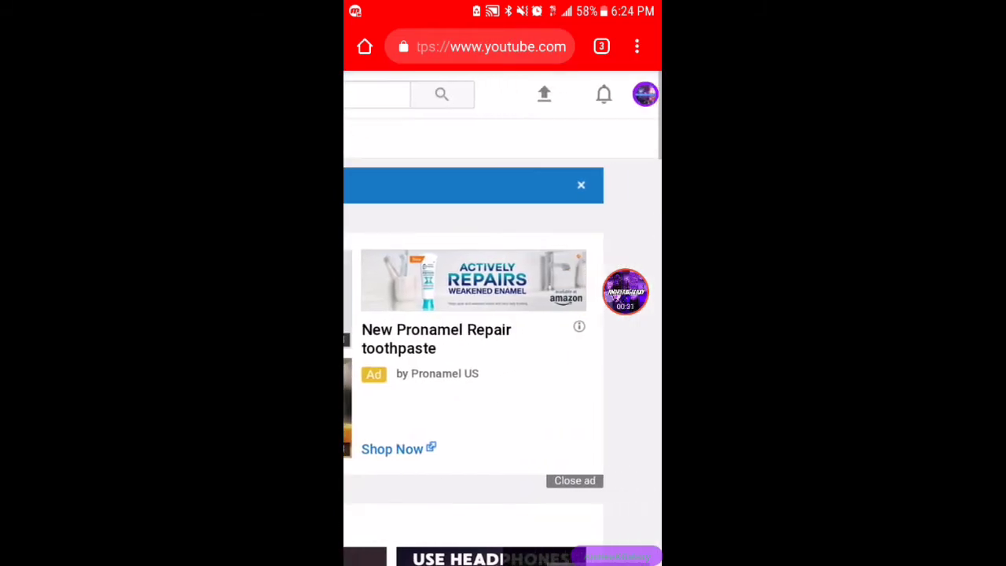
scroll("down", 3)
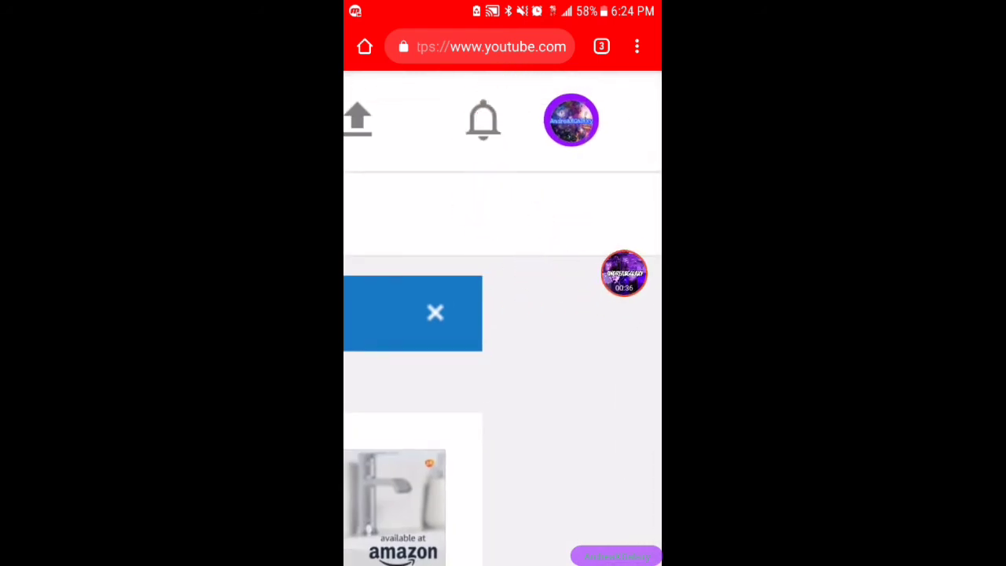
- Open the account menu and go to the channel's Creator Studio dashboard
left_click(571, 120)
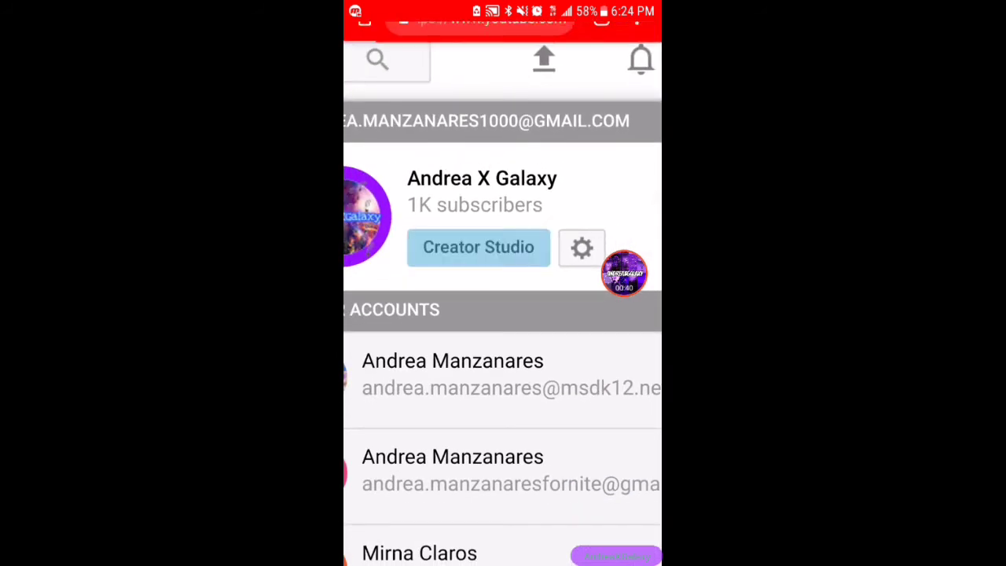
left_click(478, 246)
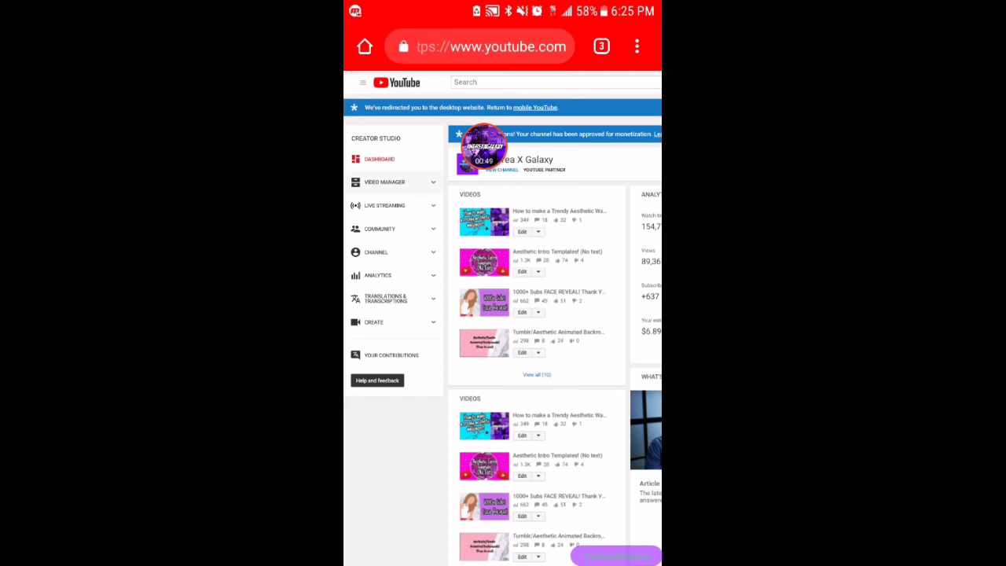
- From Video Manager, start editing 'How to make fan edits on Android and ios!'
left_click(384, 181)
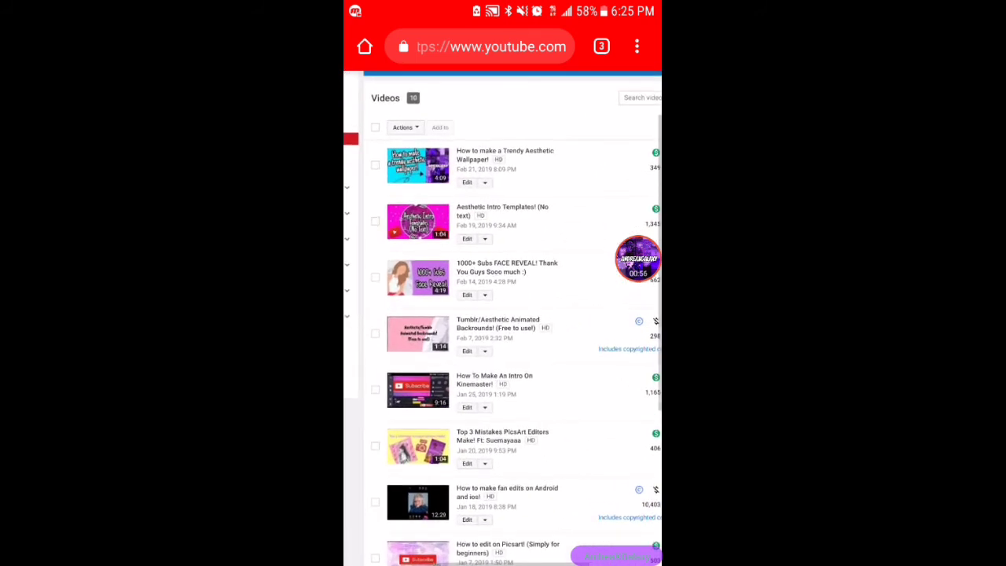
scroll("down", 3)
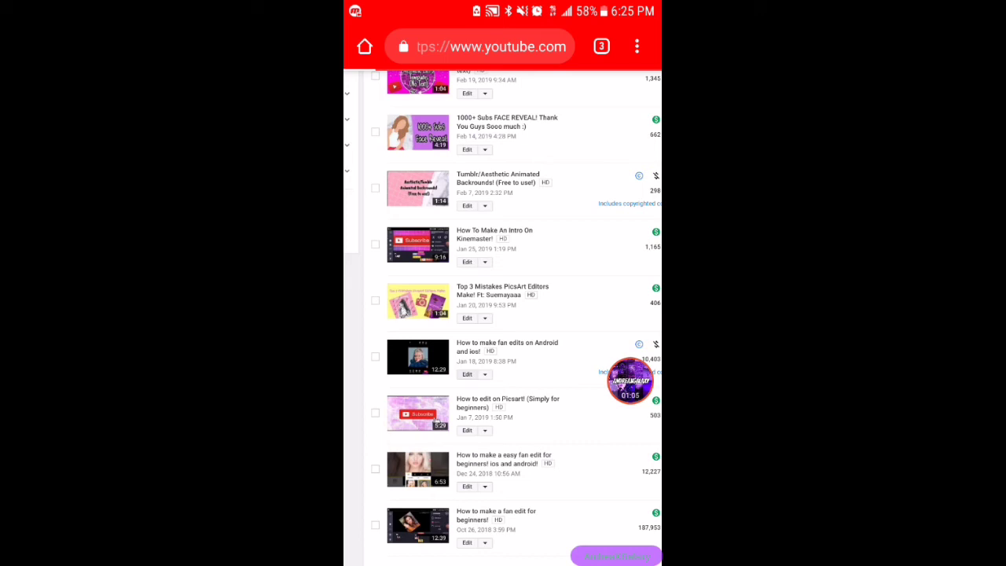
left_click(466, 374)
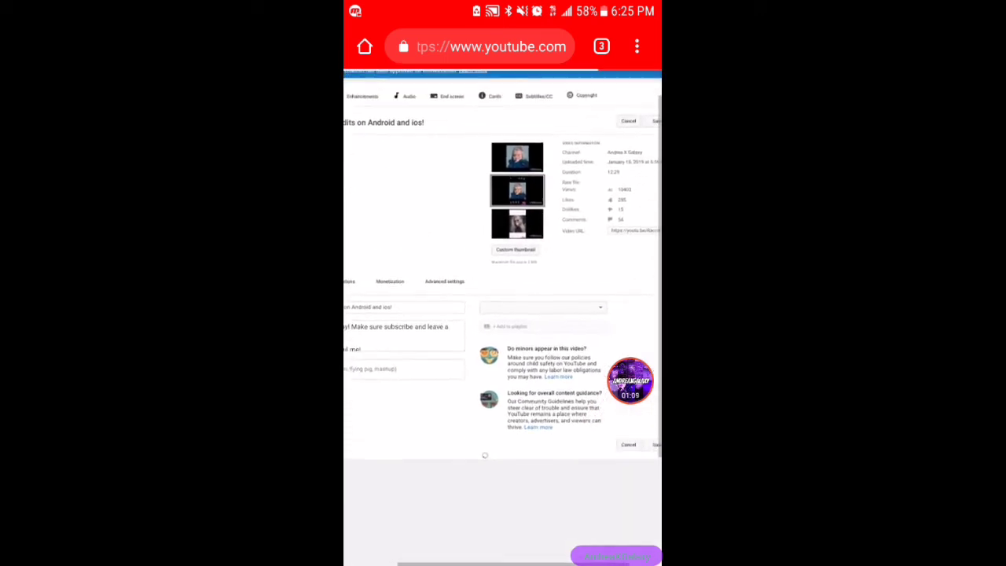
- Choose Custom thumbnail to bring up the image source chooser
scroll("up", 3)
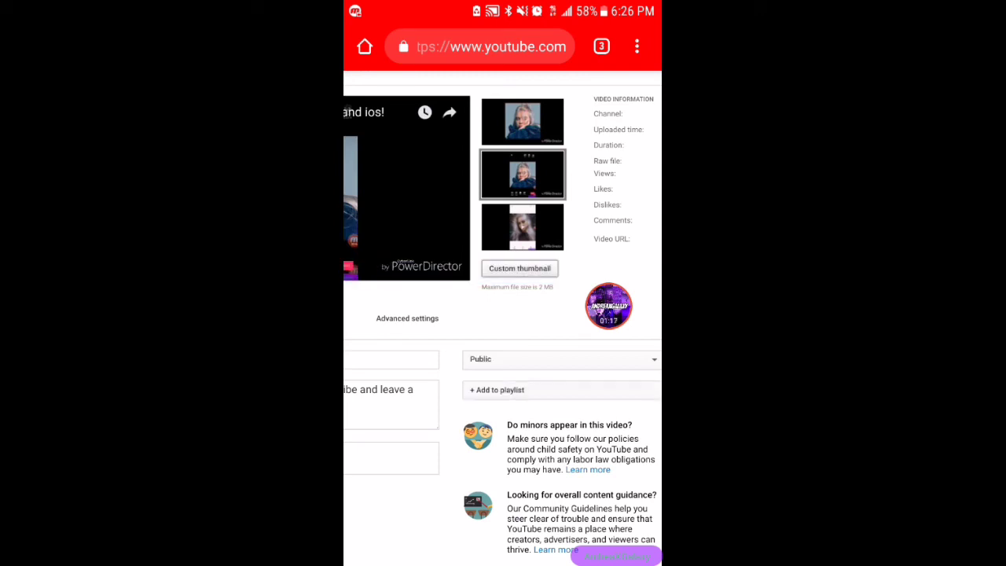
left_click(519, 268)
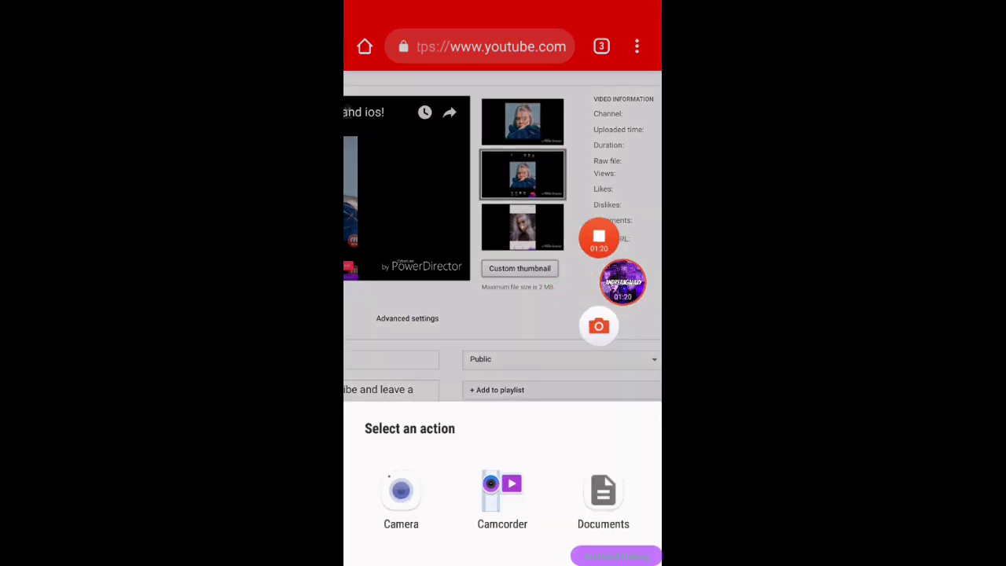